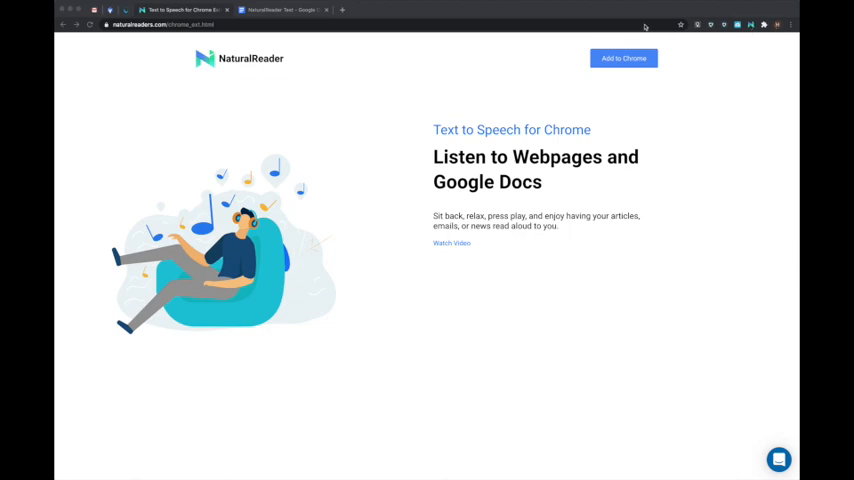
mouse_move(752, 24)
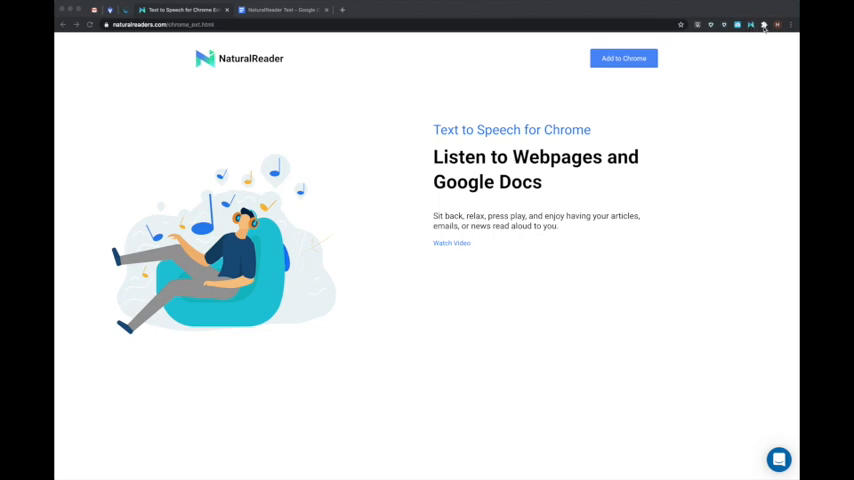
Pin the NaturalReader extension in Chrome and launch its floating reading toolbar
left_click(764, 24)
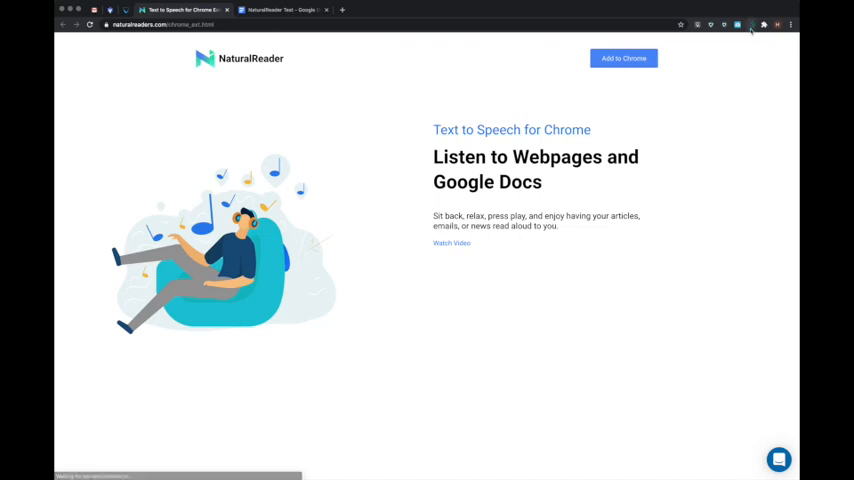
left_click(752, 24)
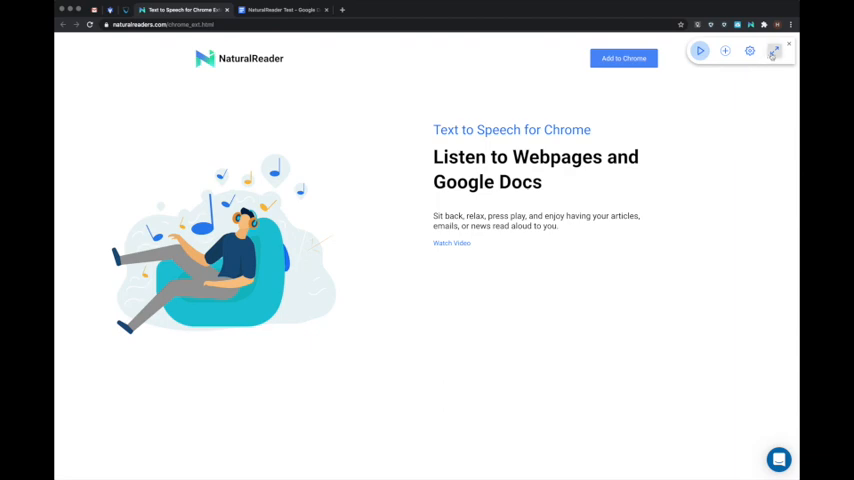
Read the landing page aloud, then switch to the NaturalReader Test Google Doc
left_click(772, 52)
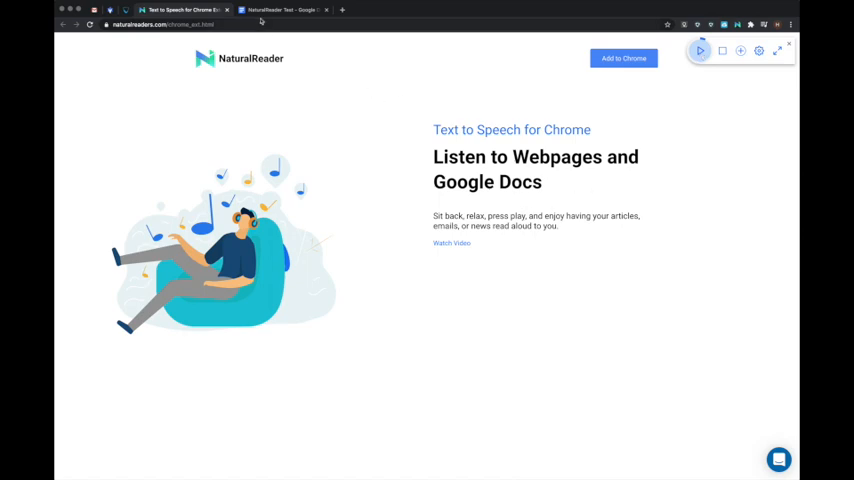
left_click(284, 8)
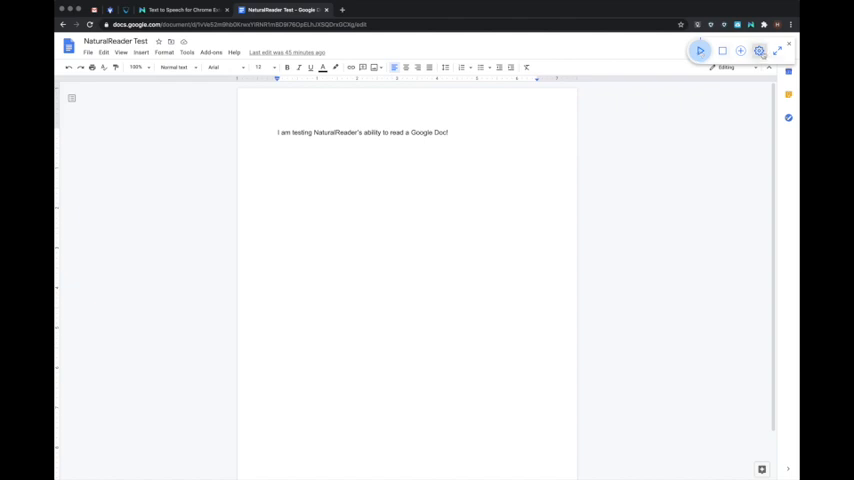
left_click(760, 52)
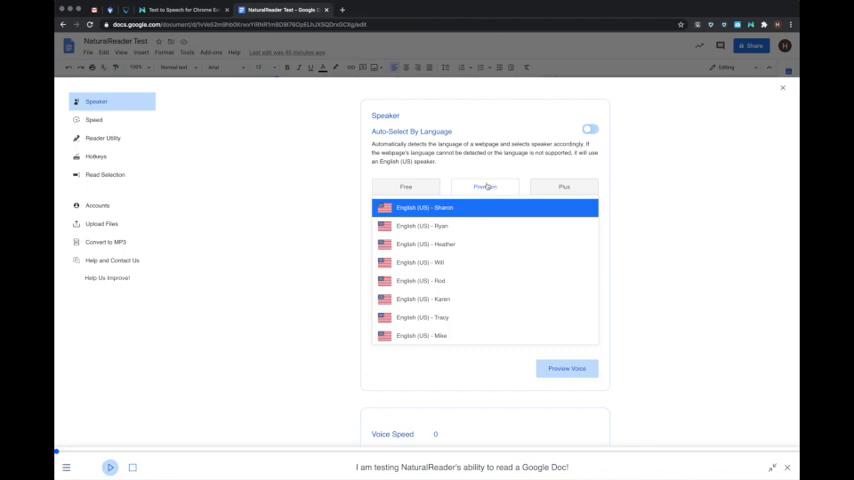
left_click(404, 188)
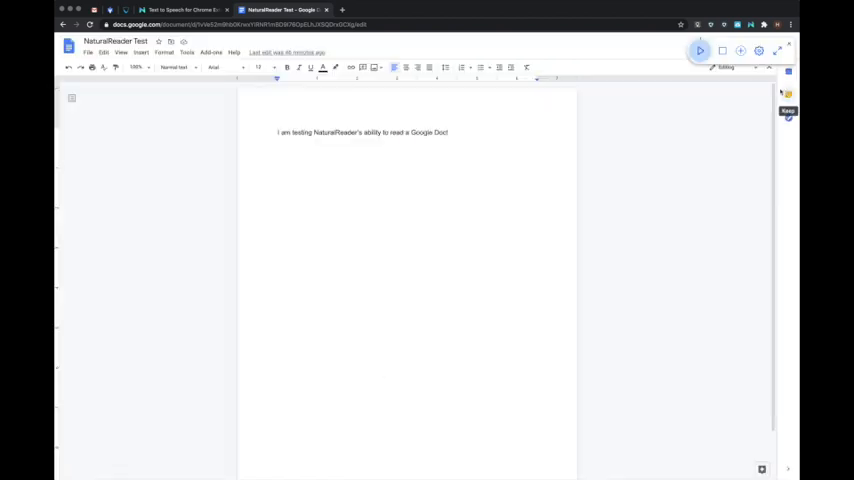
In NaturalReader settings, lower the Voice Speed, preview it, then return it to 0
left_click(700, 52)
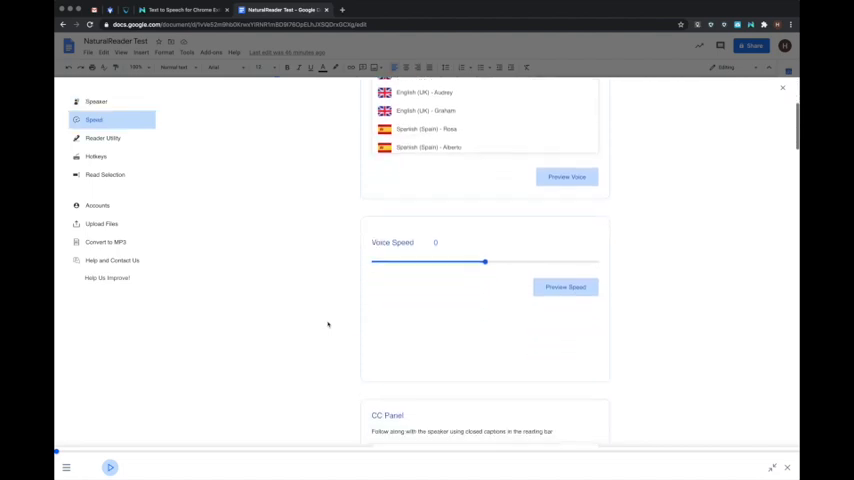
scroll("down", 3)
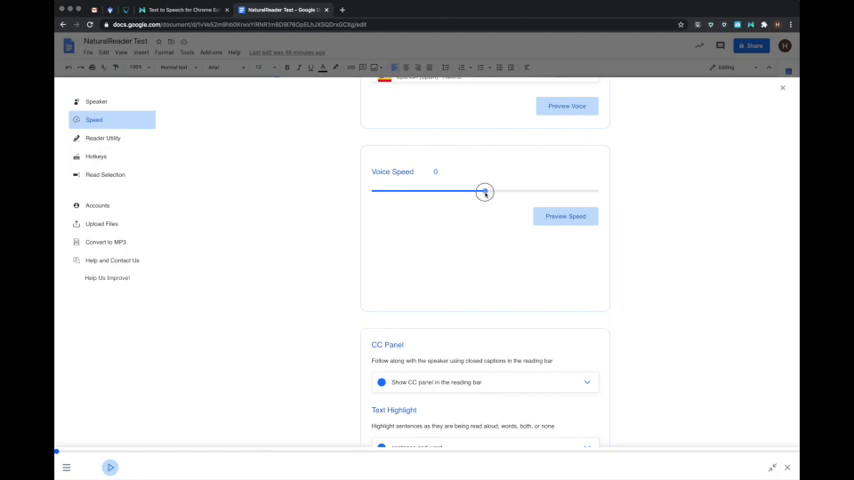
left_click_drag(484, 192, 460, 192)
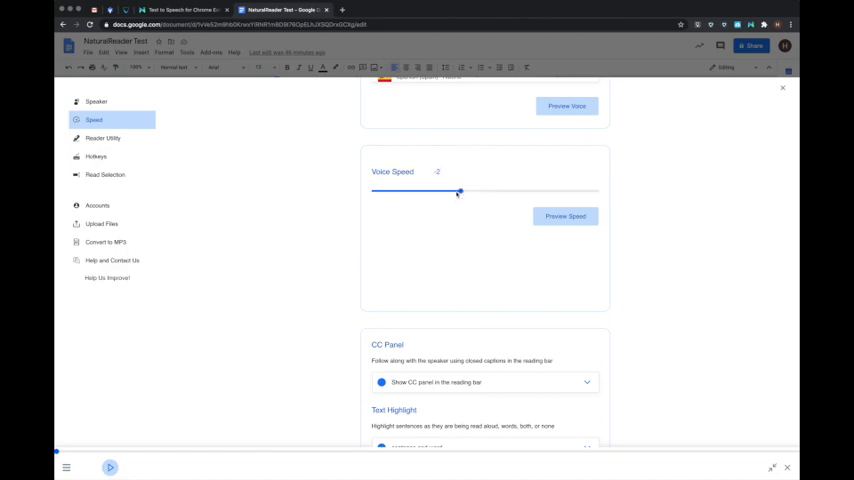
left_click(564, 216)
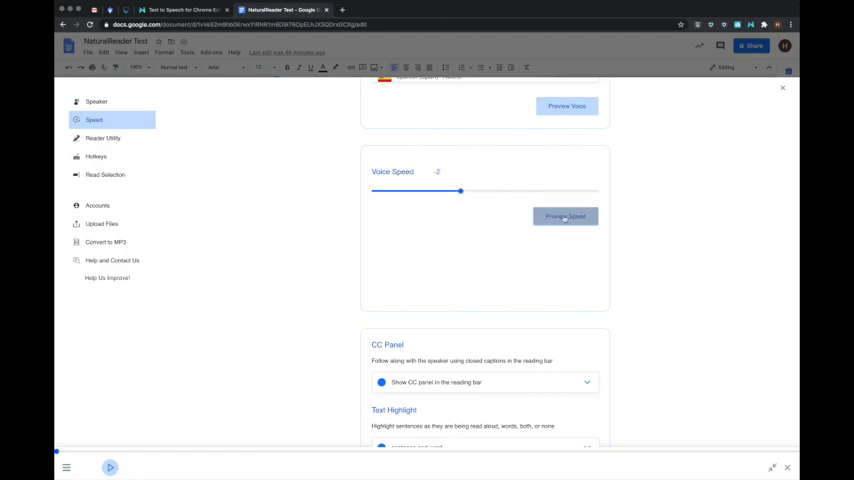
left_click(564, 216)
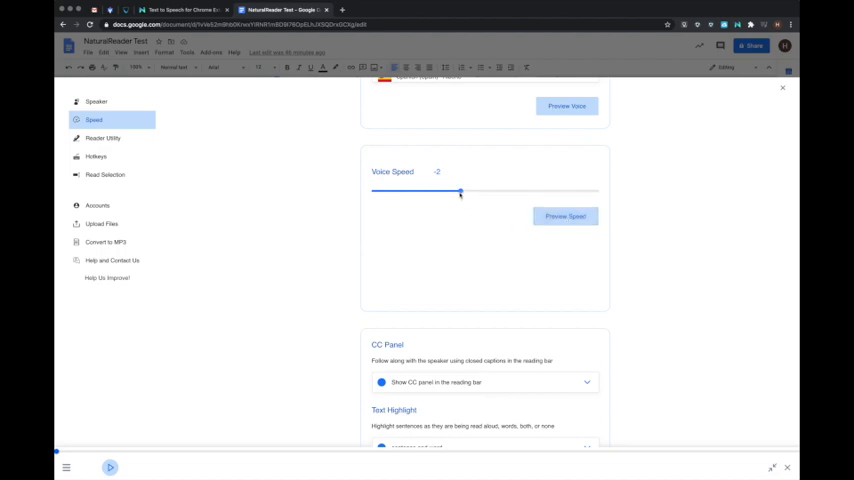
left_click_drag(460, 192, 484, 192)
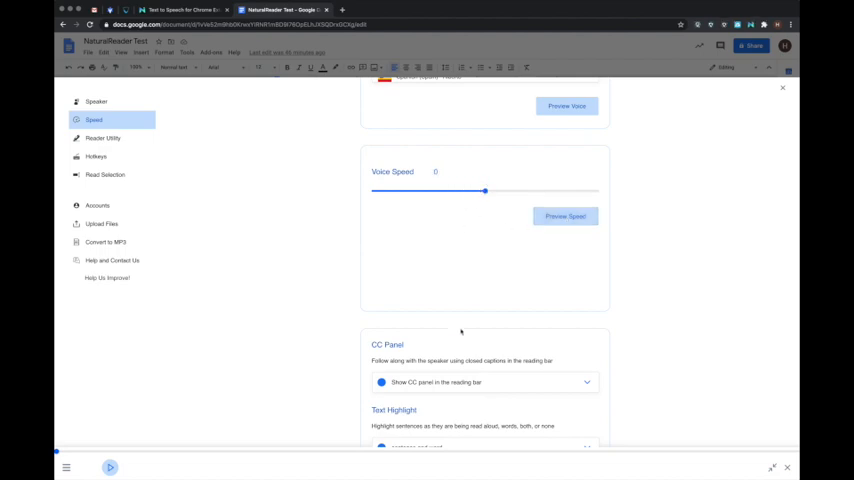
Scroll to Reader Utility and show the CC Panel display choices
scroll("down", 3)
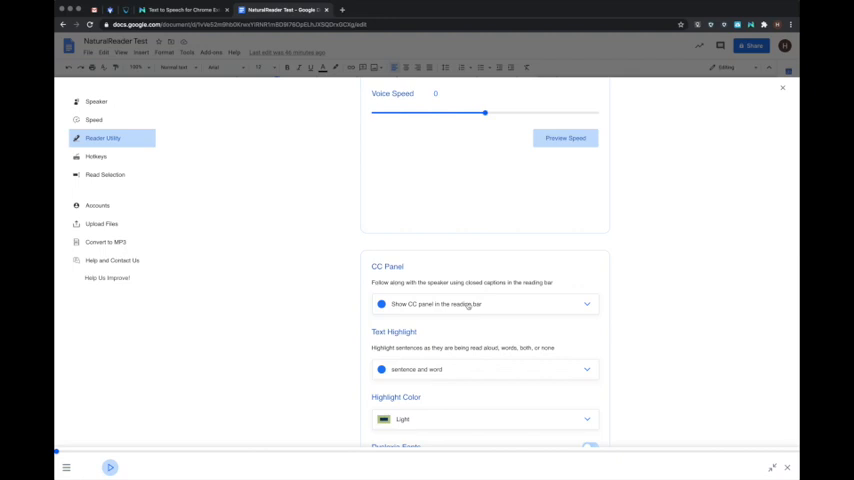
scroll("down", 3)
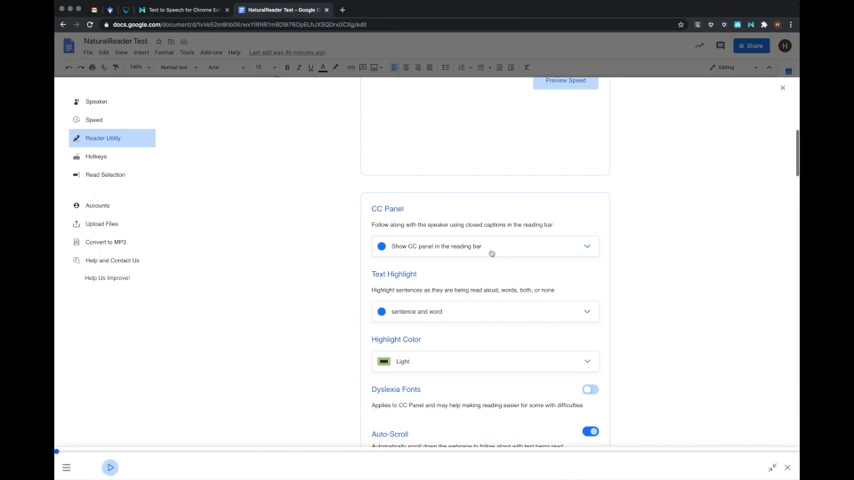
left_click(484, 246)
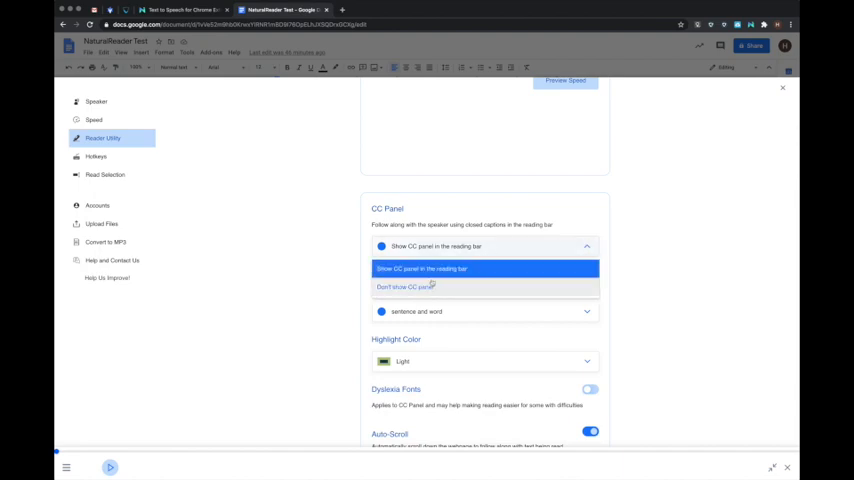
mouse_move(528, 468)
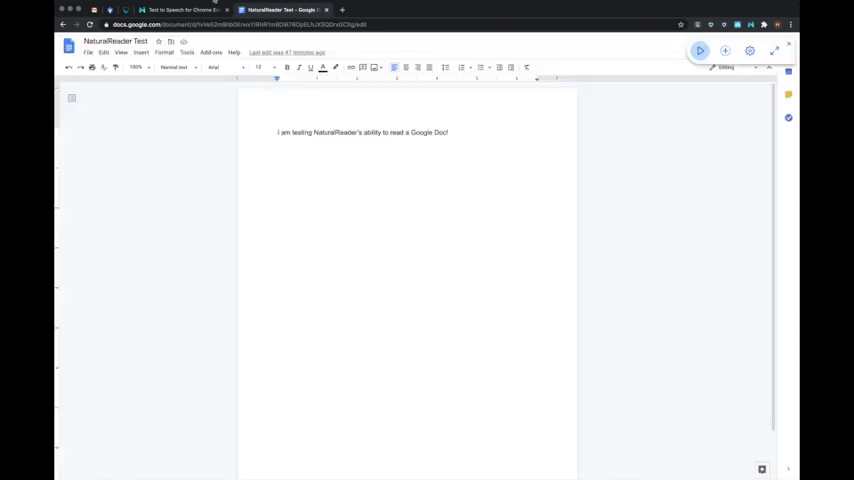
Return to the Google Doc tab and close the reader settings
left_click(184, 10)
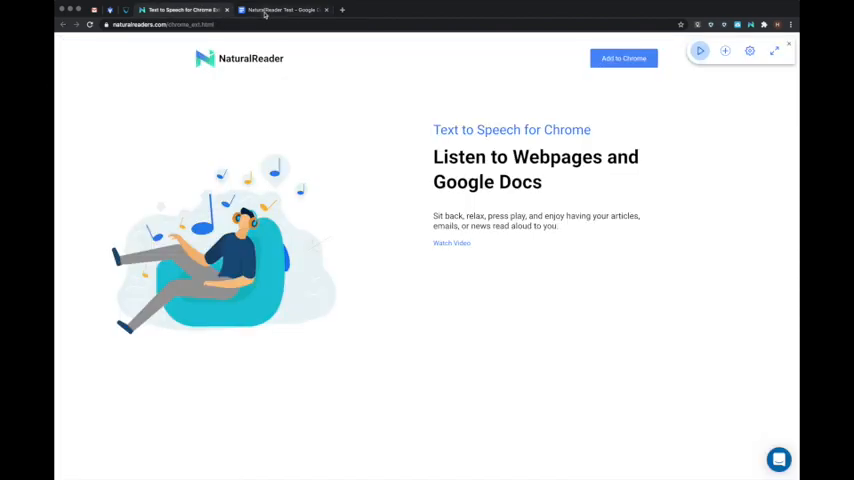
left_click(280, 10)
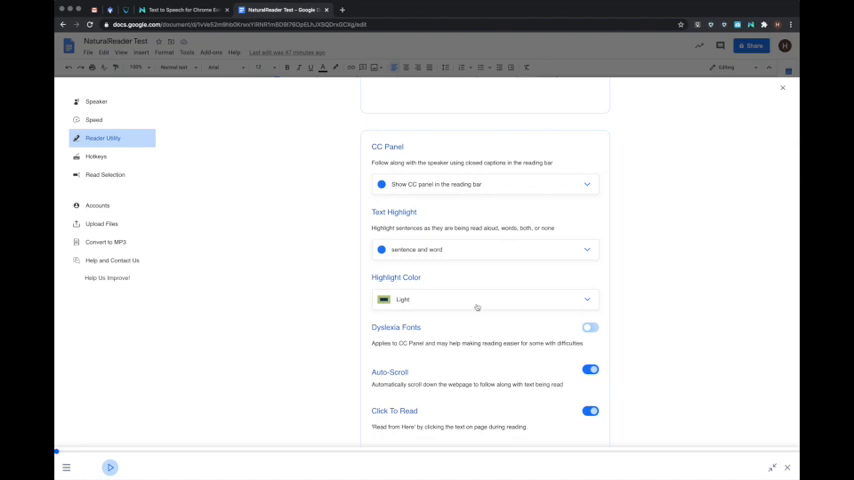
left_click(588, 328)
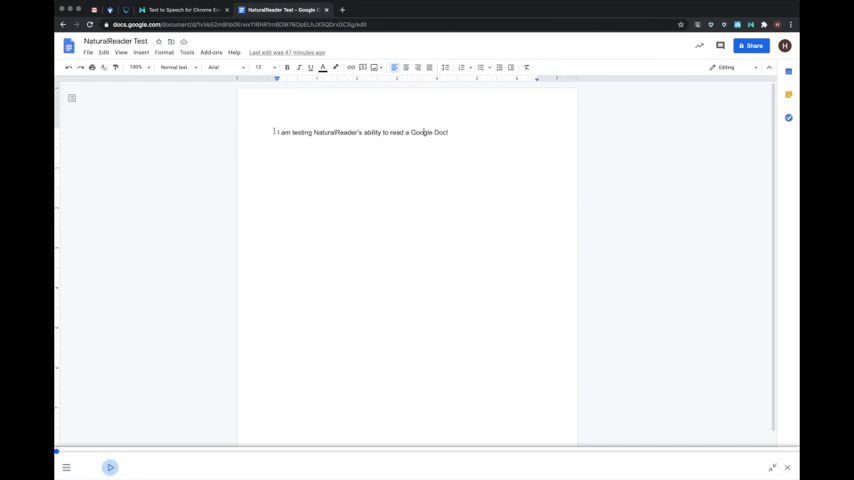
Read the Google Doc's test sentence aloud from its start, then reopen the reader settings
left_click(110, 468)
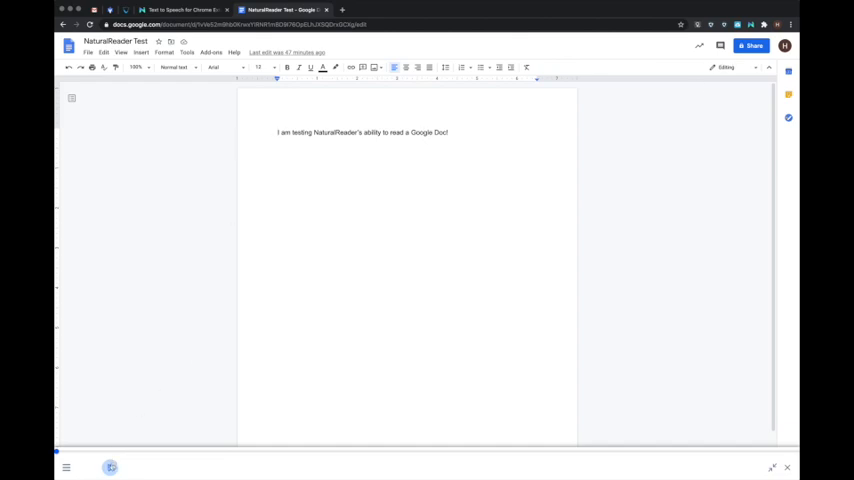
left_click(110, 468)
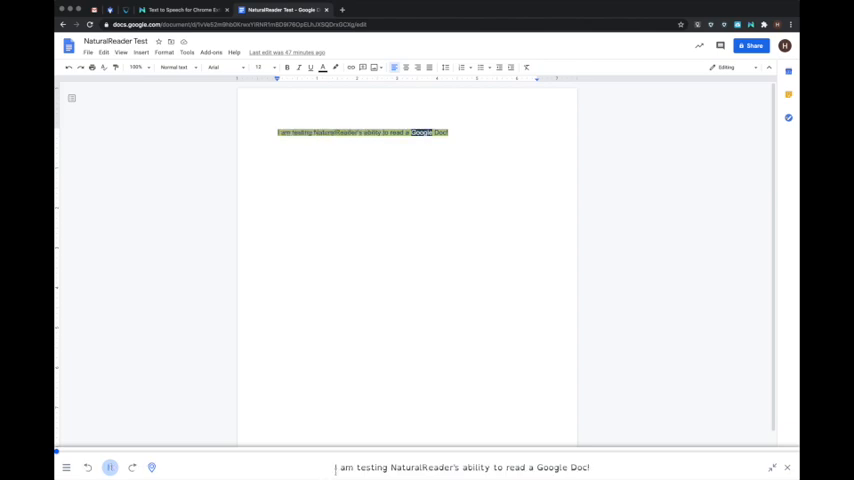
left_click(110, 468)
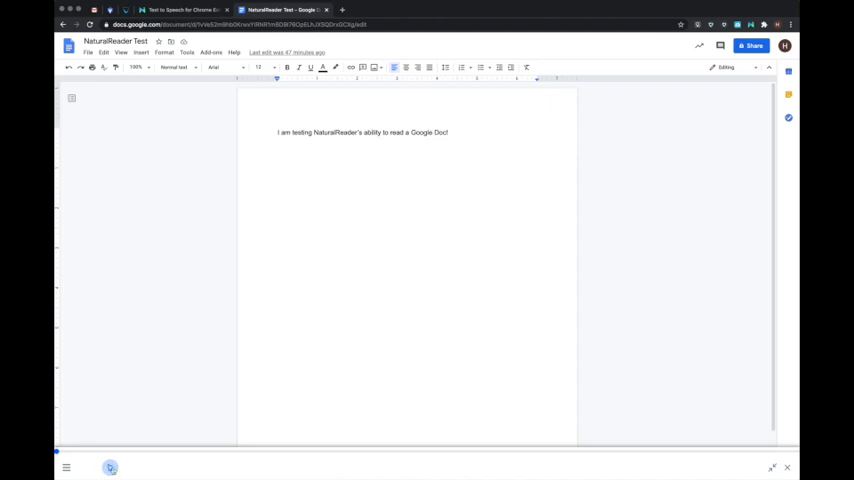
left_click(110, 468)
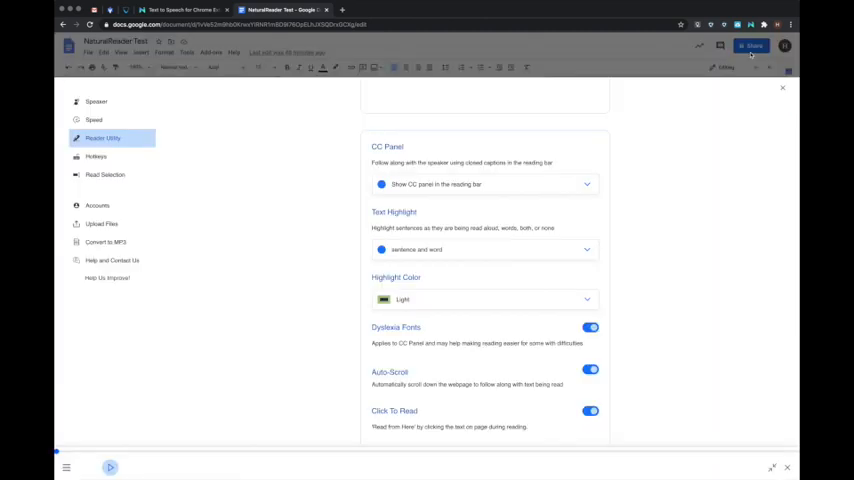
Scroll through Reader Utility and show the Read Selection settings page
scroll("down", 3)
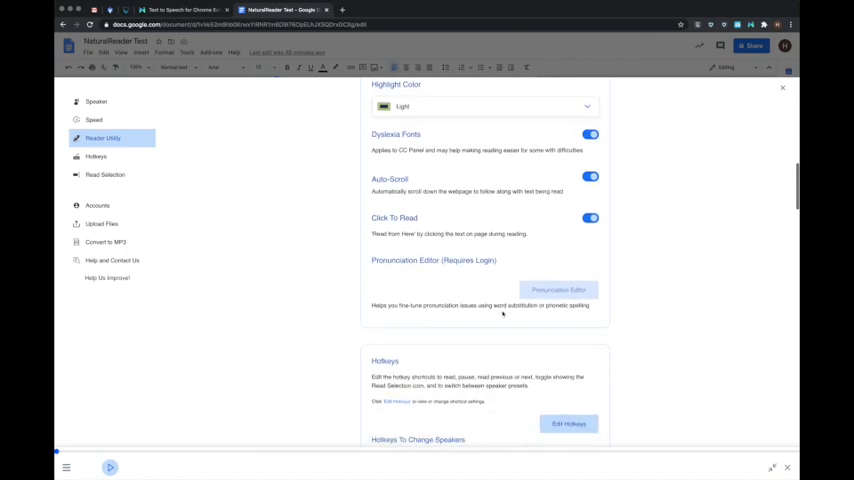
left_click(106, 174)
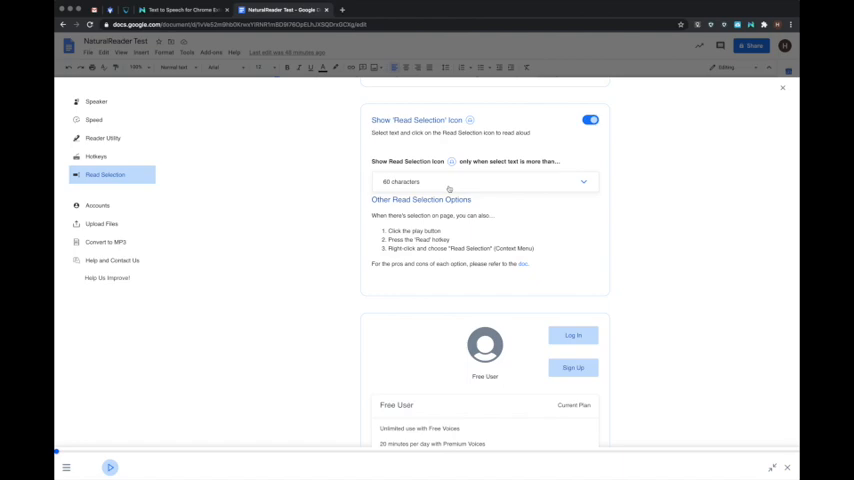
mouse_move(784, 90)
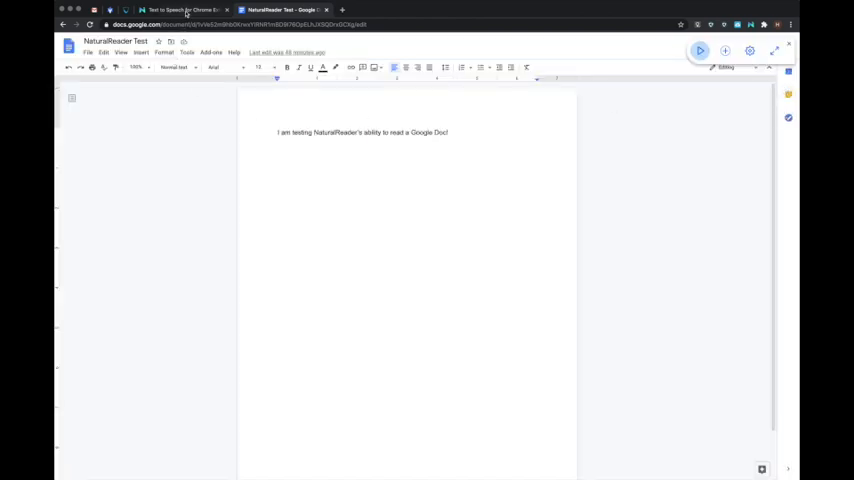
On the NaturalReader for Chrome page, read the 'NaturalReader is SMART!' paragraph aloud and stop
left_click(184, 10)
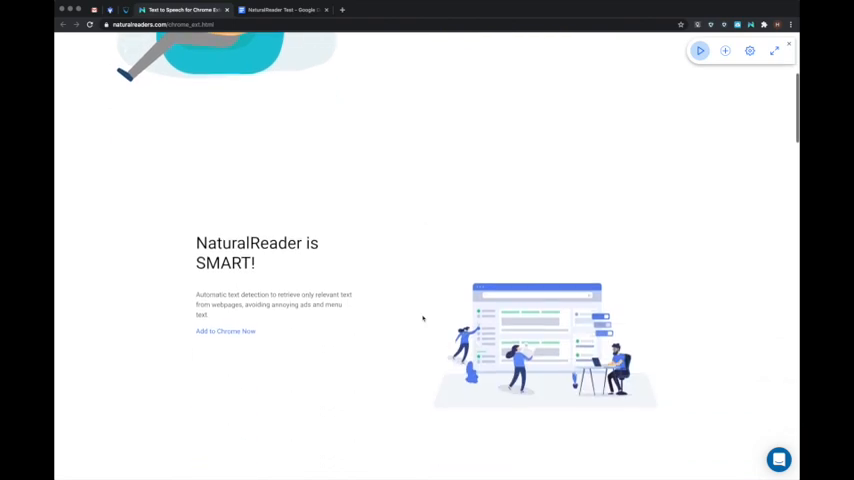
scroll("down", 3)
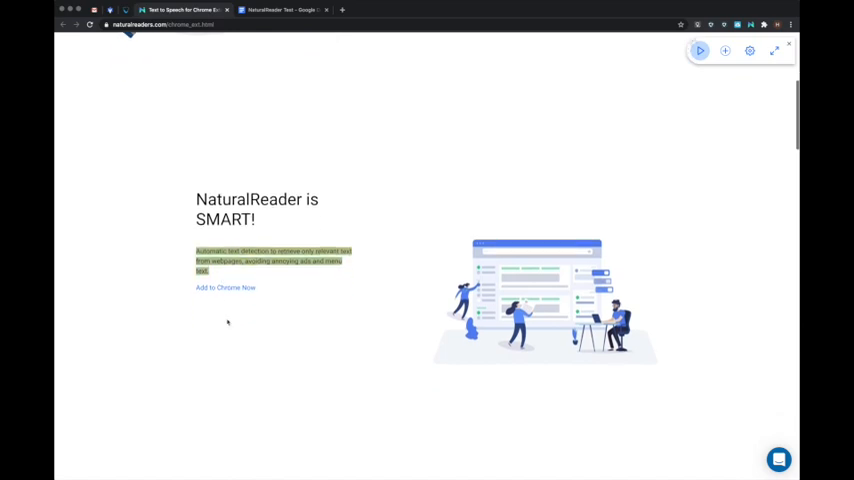
left_click(700, 52)
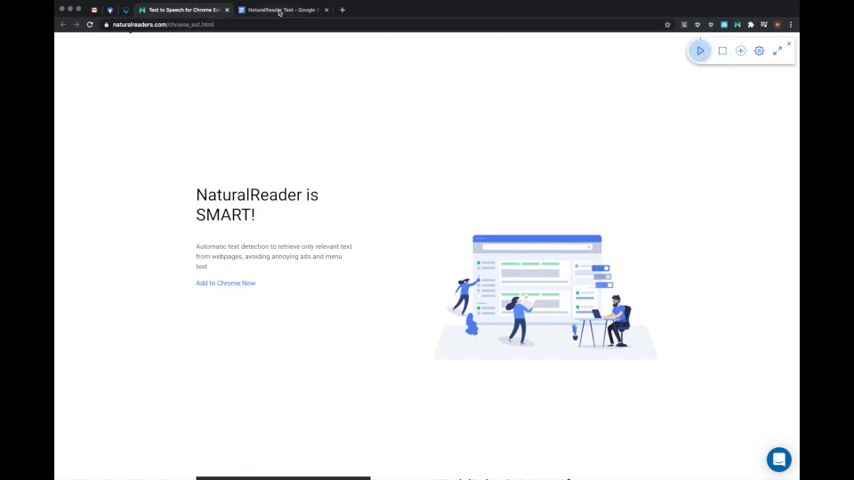
In NaturalReader Online, upload Untitled document.pdf from the computer
left_click(282, 10)
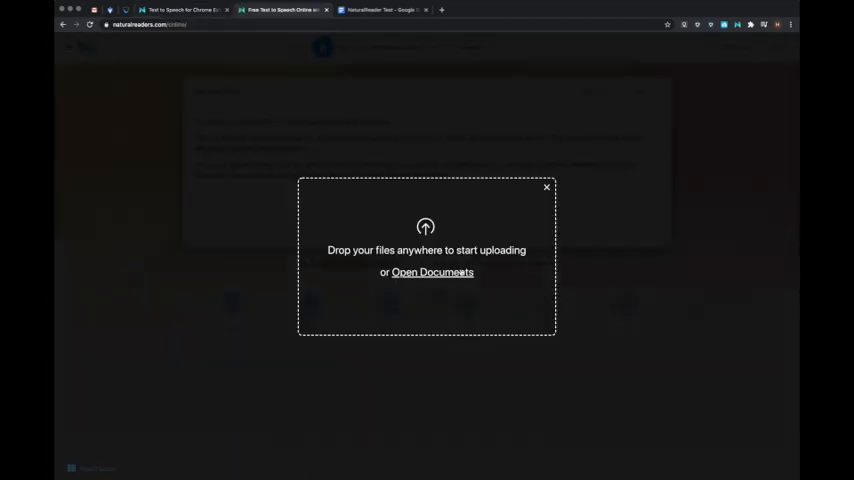
left_click(432, 272)
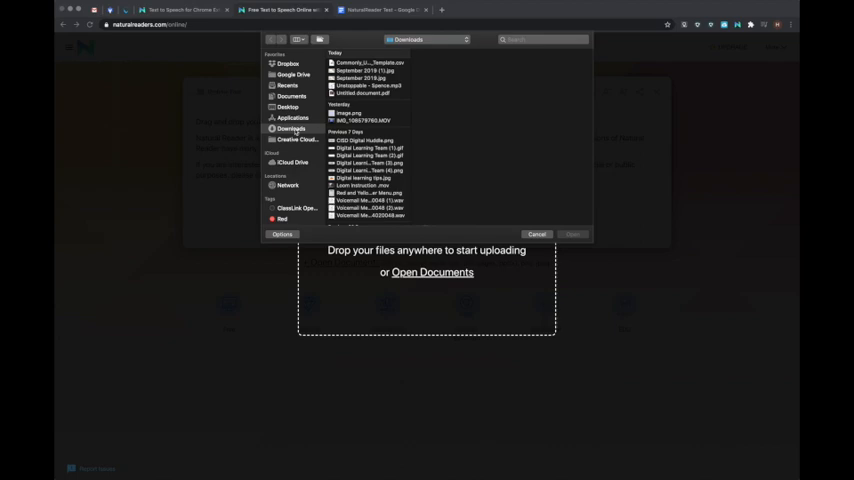
left_click(364, 92)
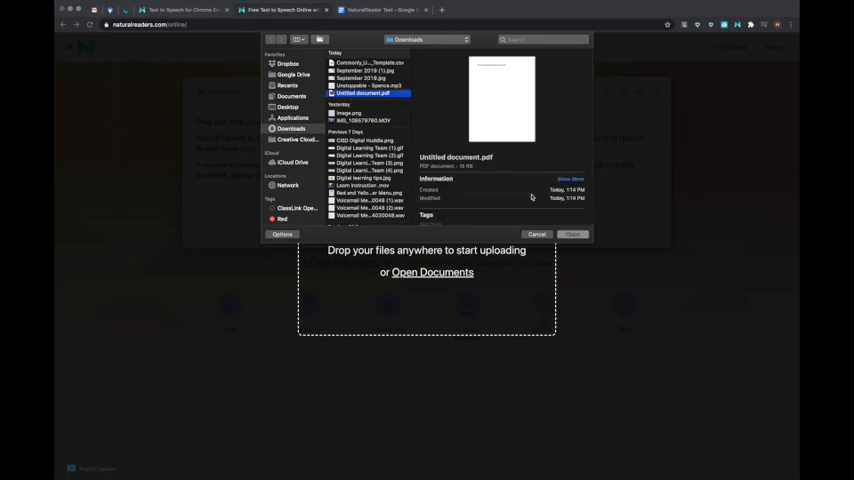
left_click(536, 234)
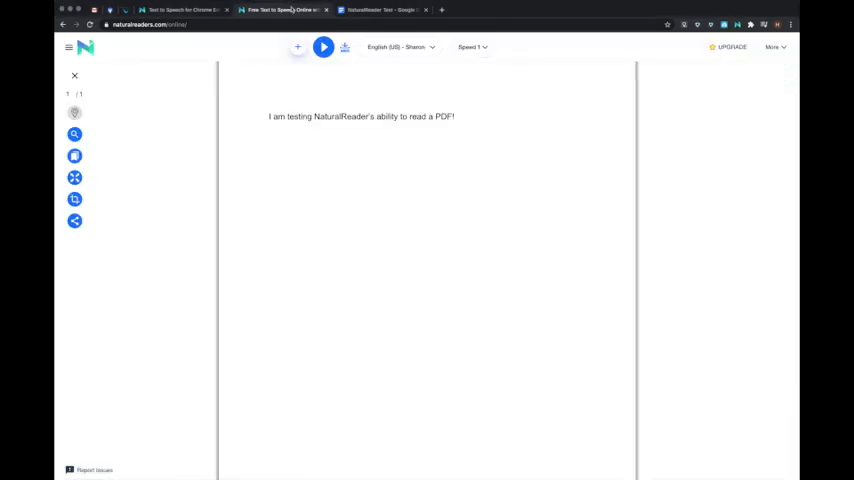
Read the PDF's test sentence aloud with a large caption, then stop playback
left_click(324, 48)
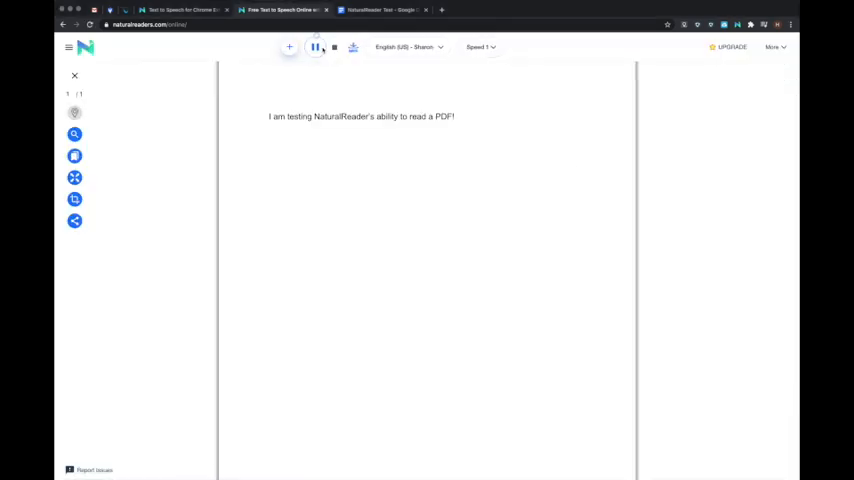
left_click(316, 48)
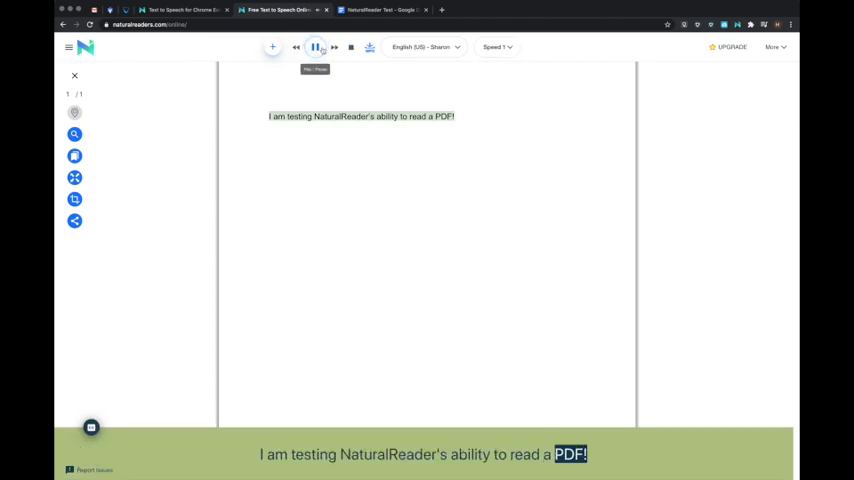
left_click(316, 48)
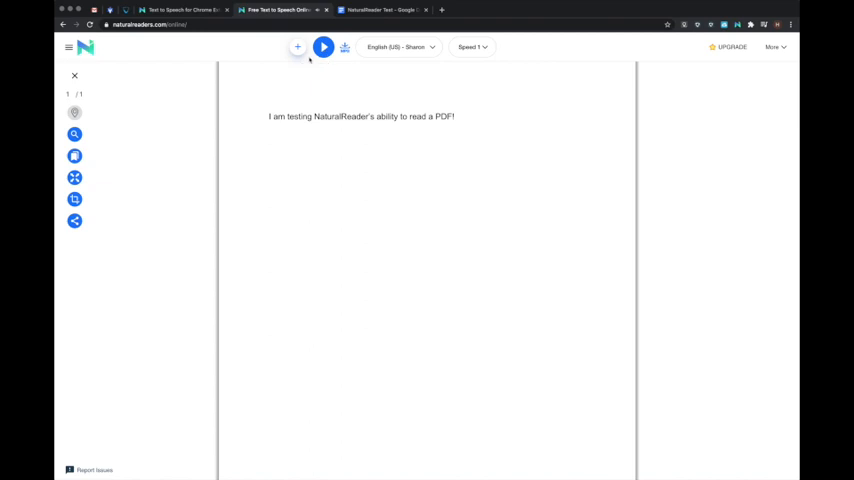
mouse_move(398, 48)
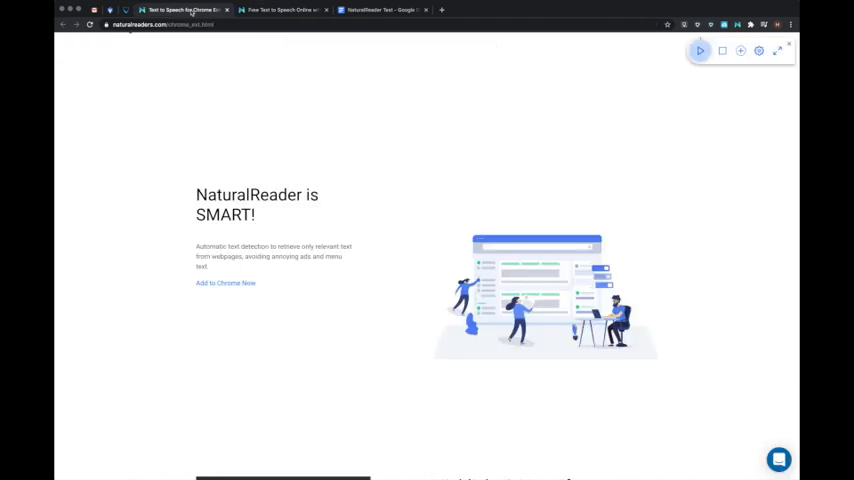
Scroll down through the NaturalReader for Chrome feature sections
scroll("down", 3)
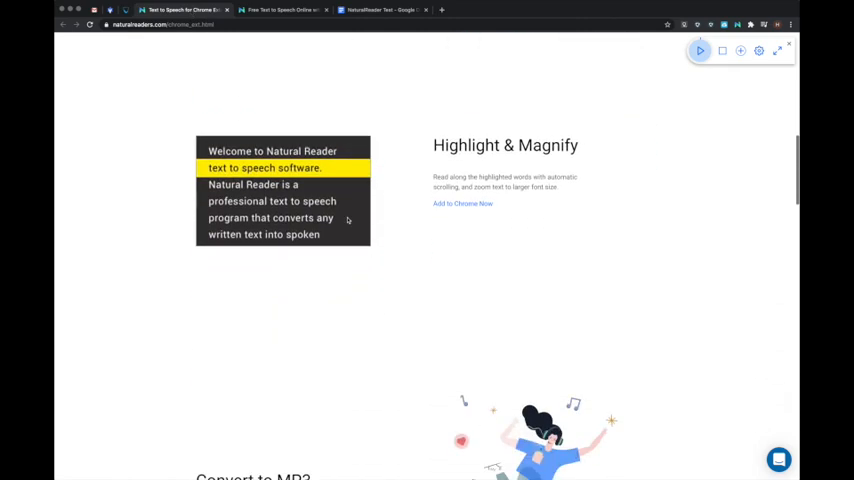
scroll("down", 3)
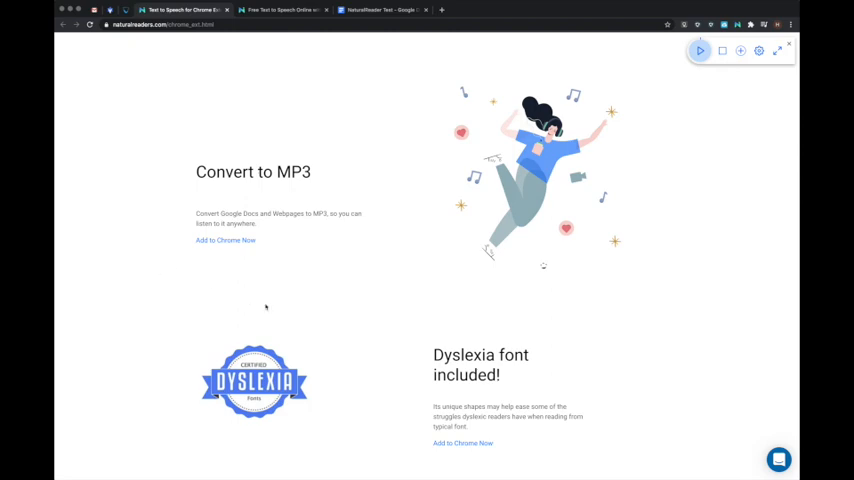
scroll("down", 3)
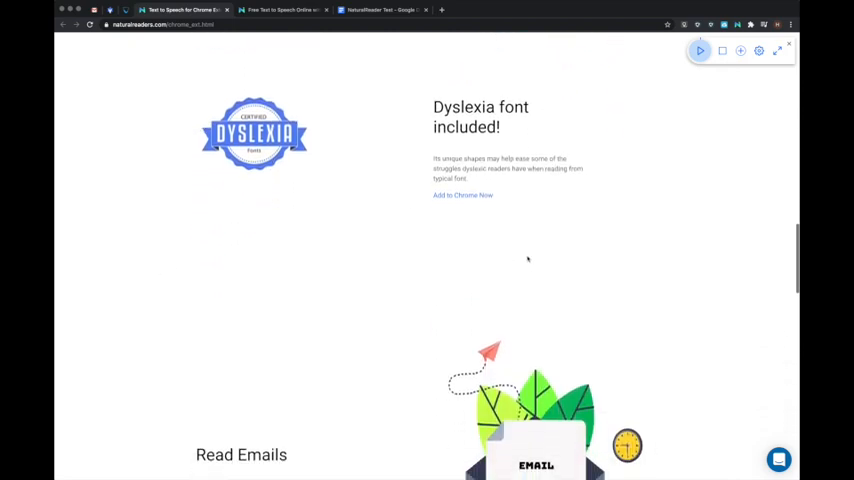
scroll("down", 3)
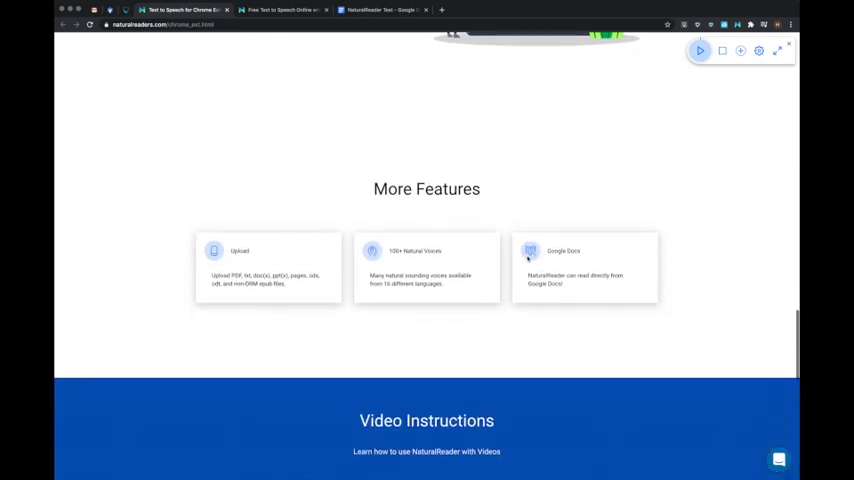
scroll("down", 3)
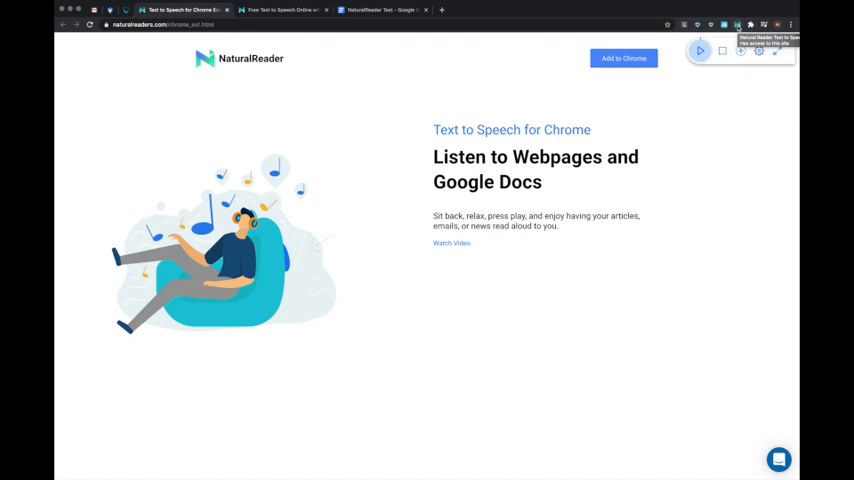
mouse_move(708, 148)
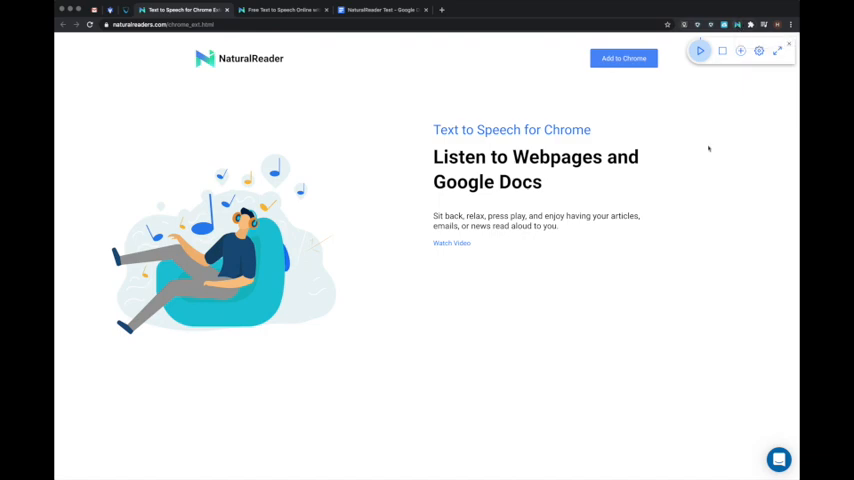